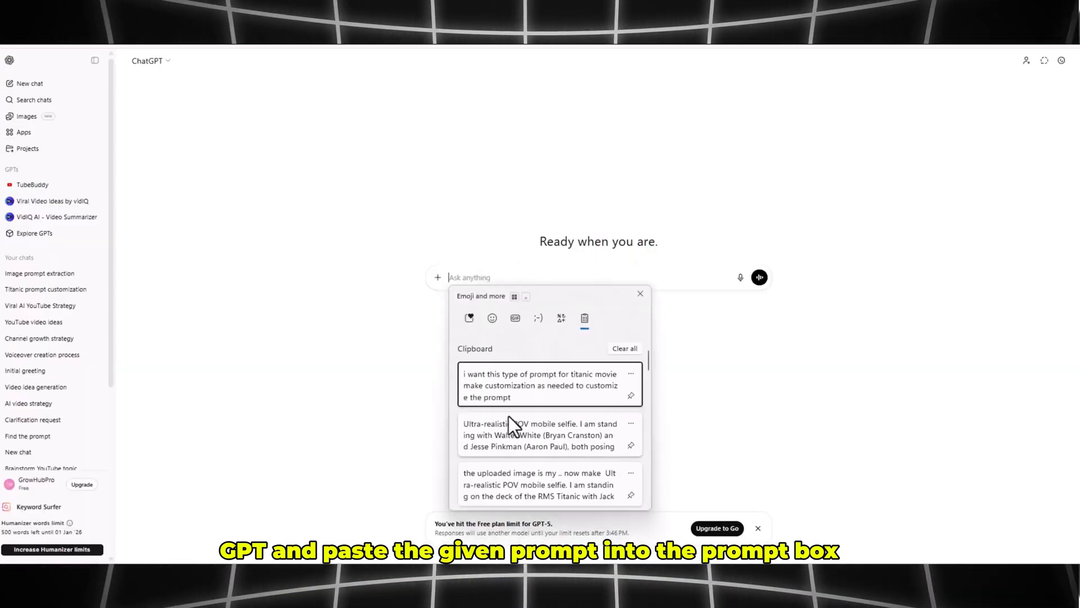
# Step: Paste the Breaking Bad selfie prompt and ask ChatGPT for a similar Titanic version
pyautogui.click(542, 434)
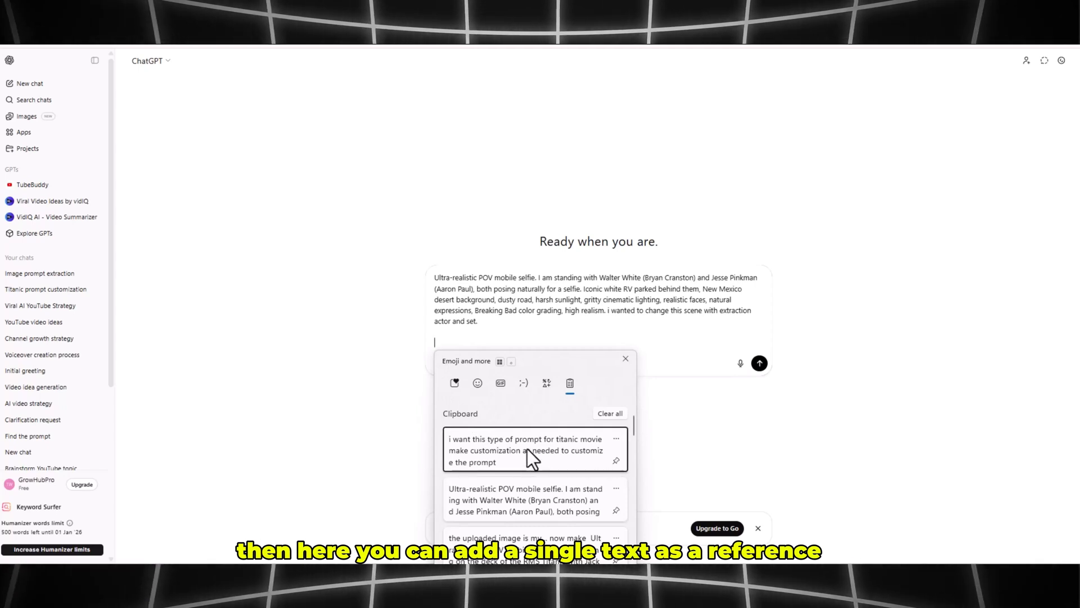
pyautogui.click(525, 450)
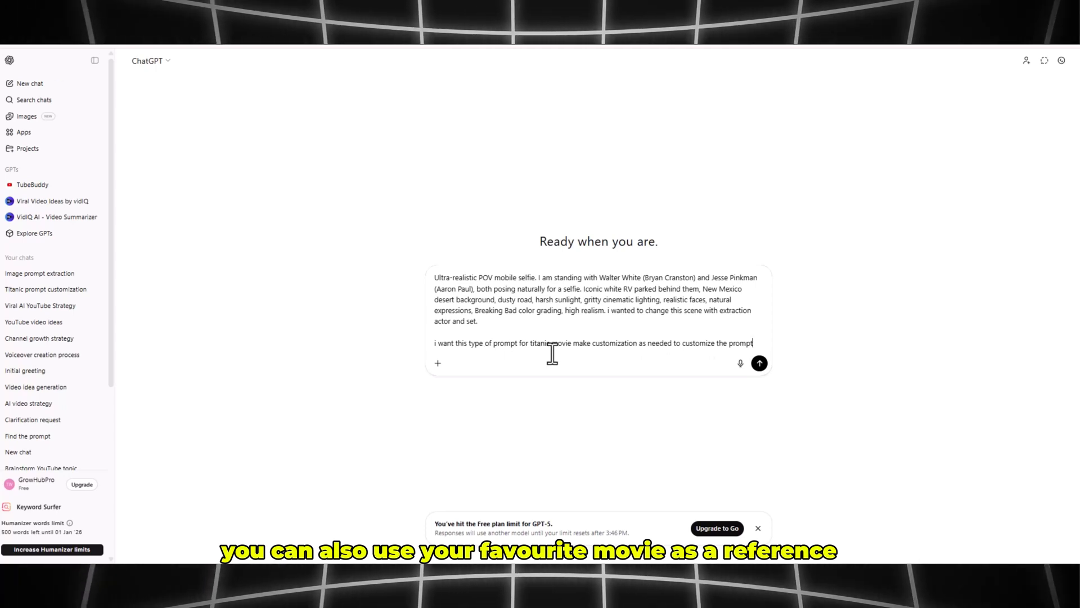
pyautogui.doubleClick(539, 342)
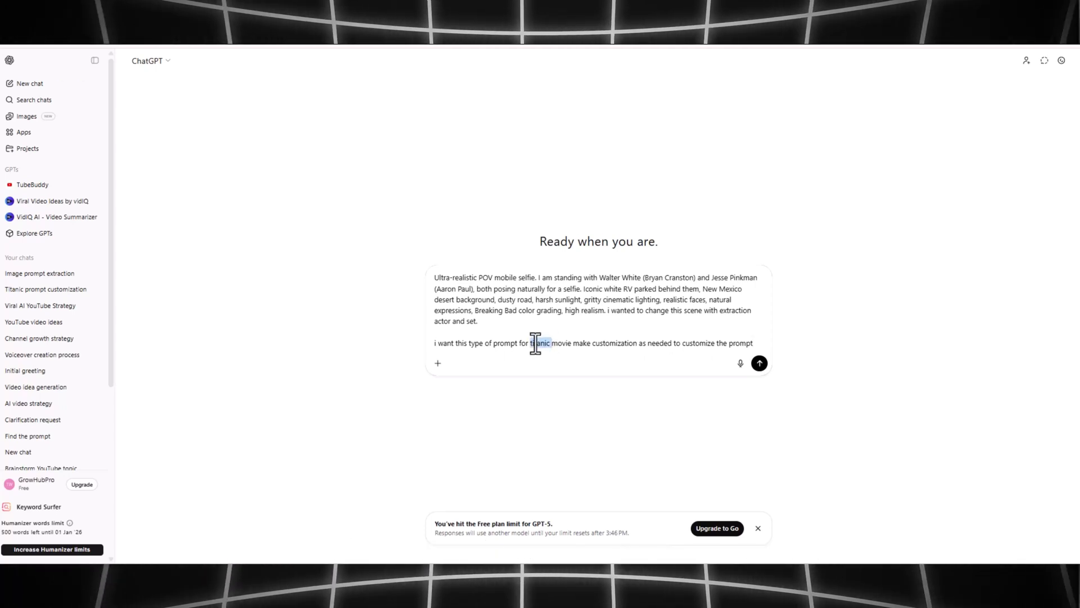
pyautogui.click(758, 363)
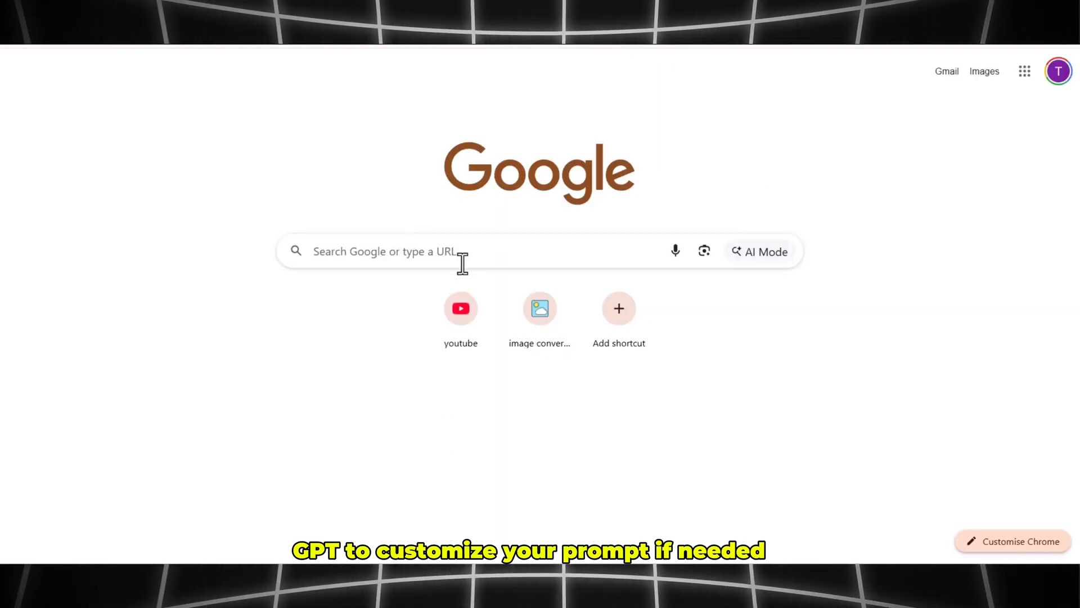
# Step: Search Google for 'gemini' and open the Google Gemini site
pyautogui.write('gemini')
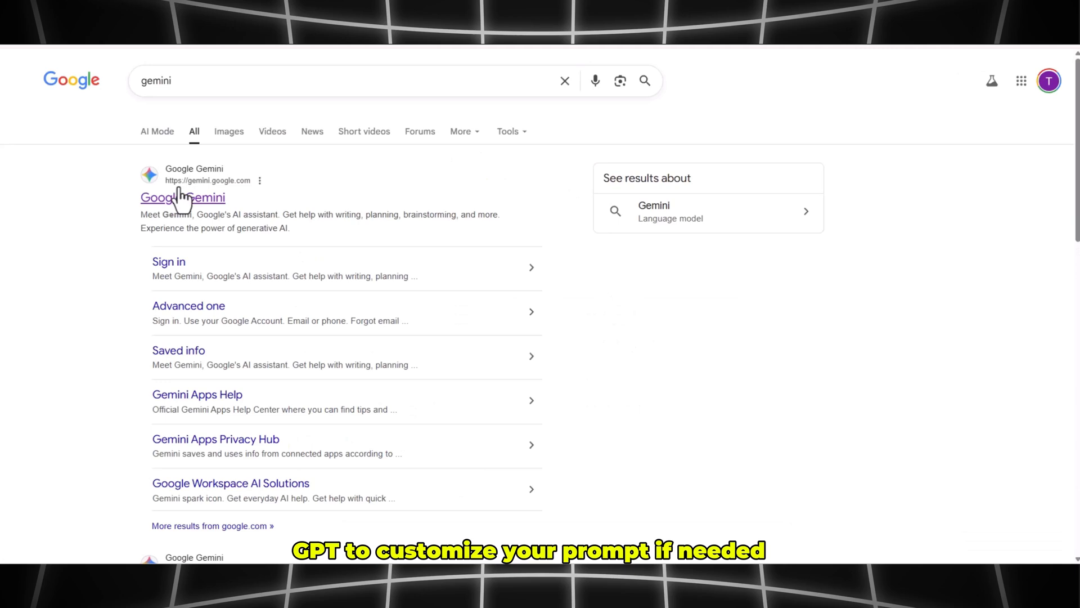
pyautogui.click(182, 198)
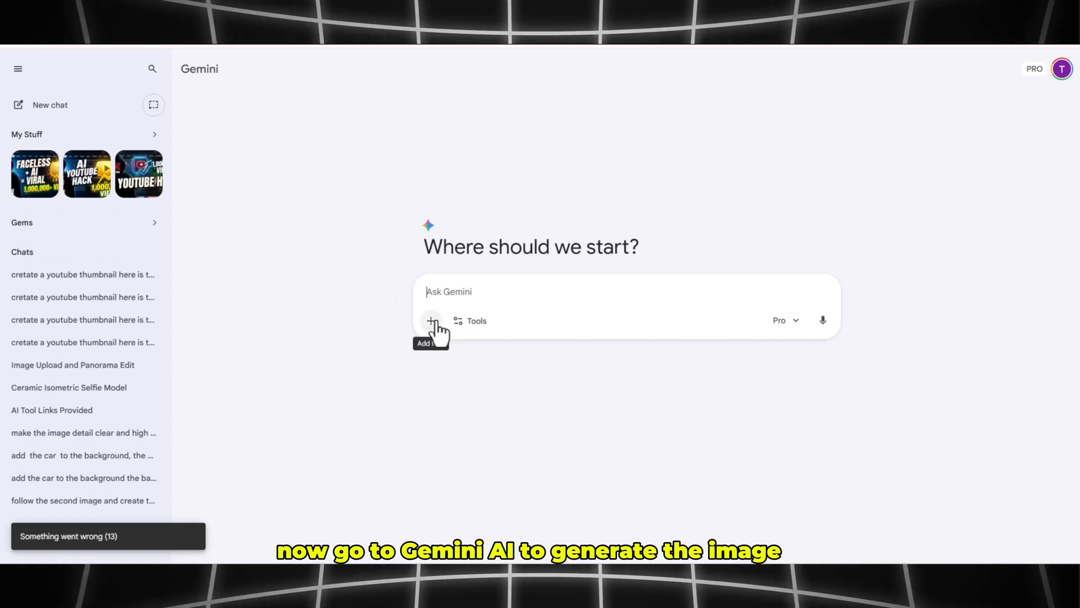
# Step: Upload your photo with the Titanic deck selfie prompt and send it to Gemini
pyautogui.click(430, 320)
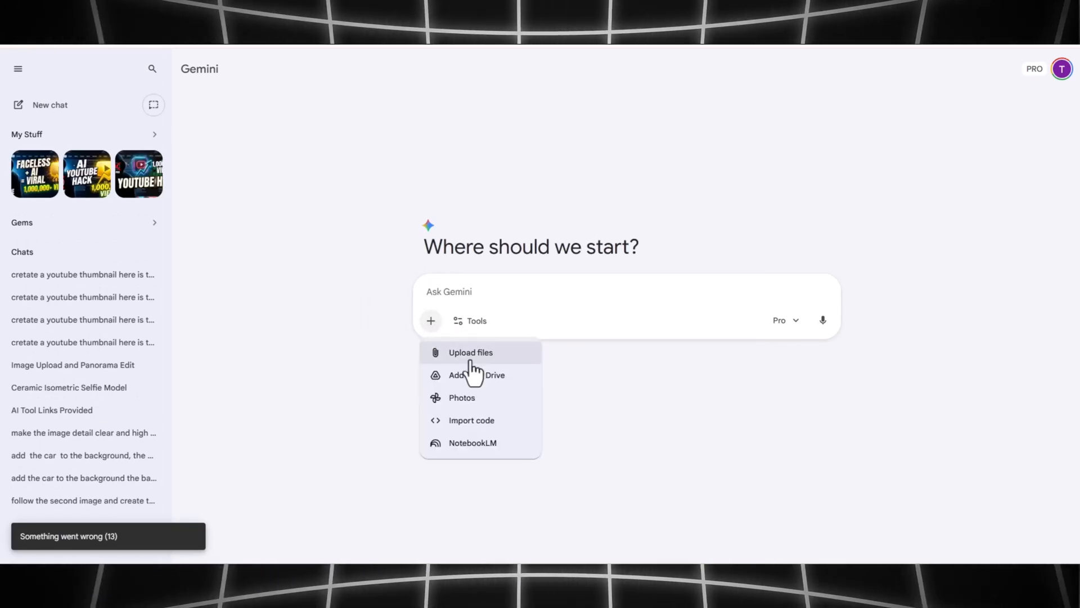
pyautogui.click(470, 320)
pyautogui.write('the')
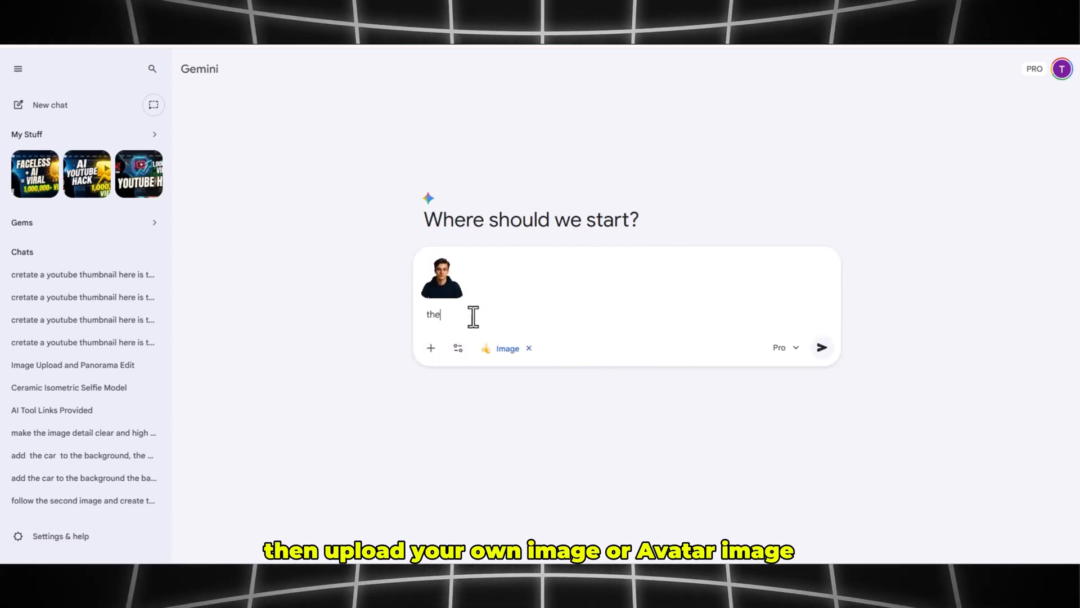
pyautogui.write('uploaded image is my')
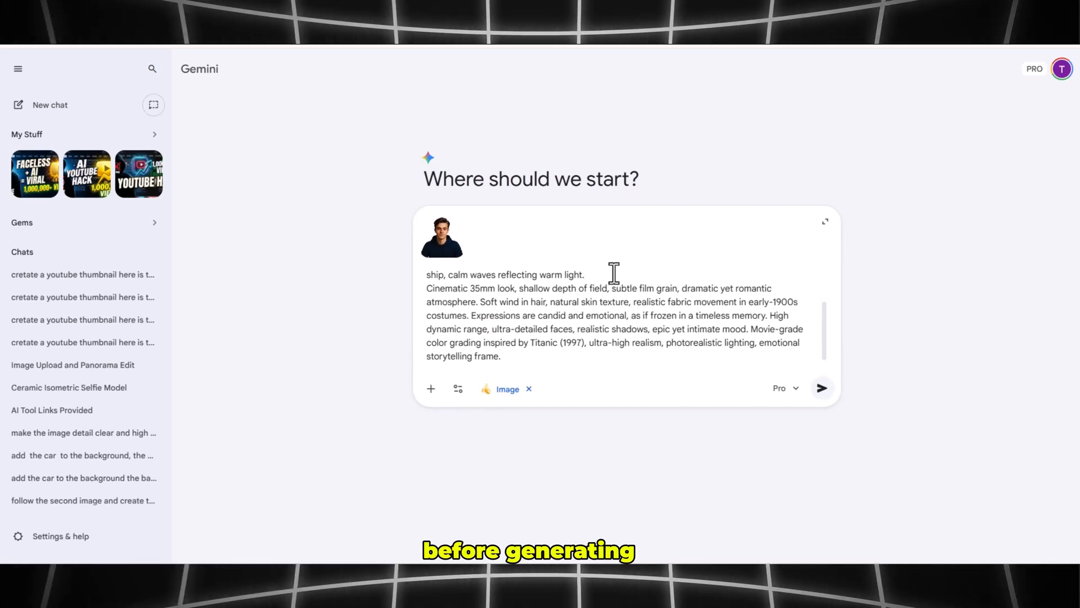
pyautogui.scroll(3)
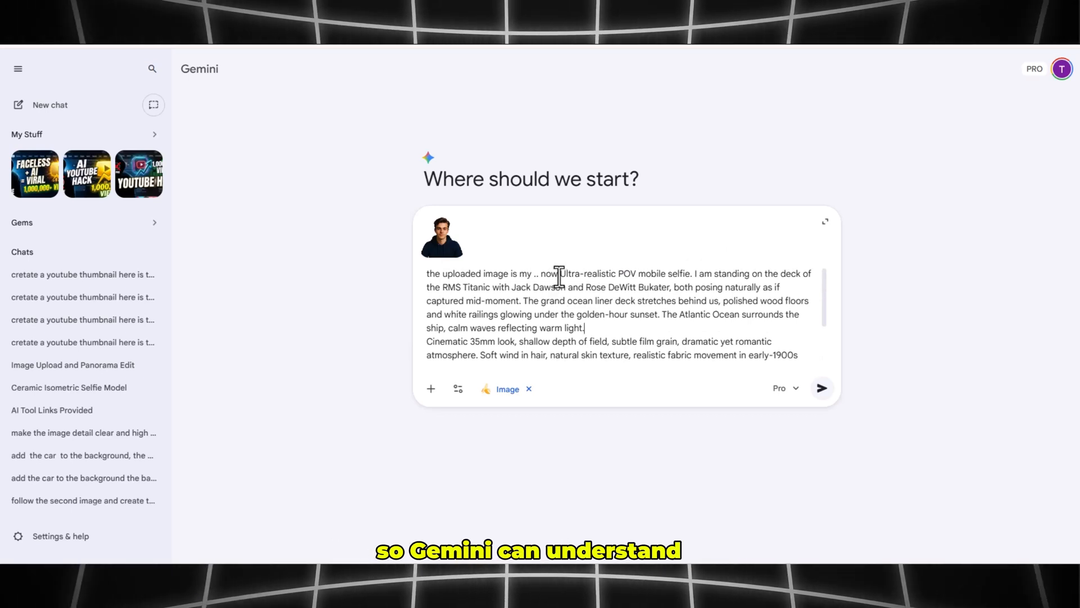
pyautogui.scroll(-3)
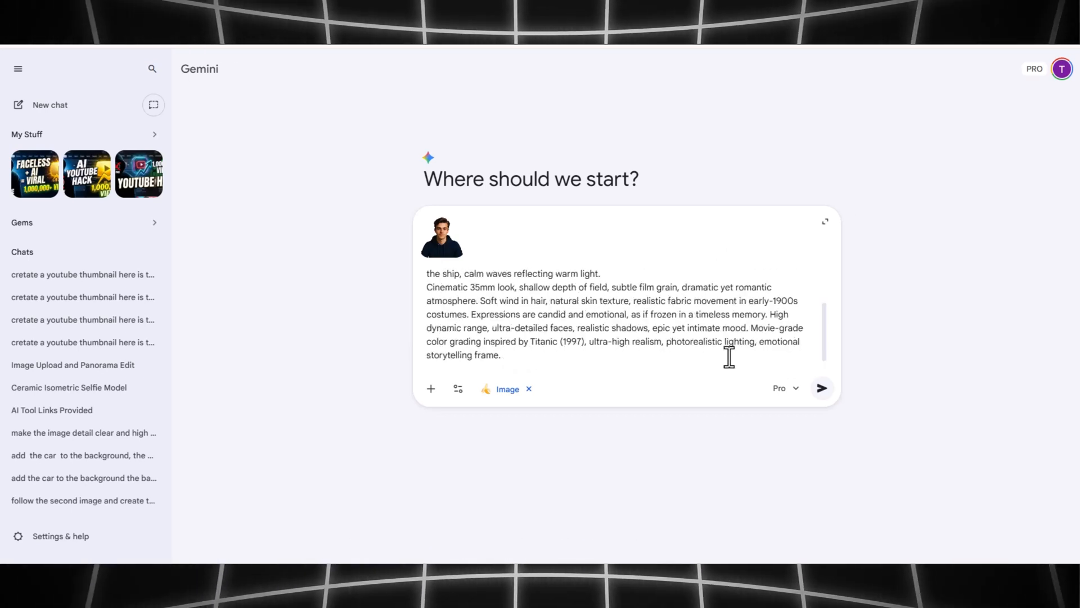
pyautogui.click(821, 387)
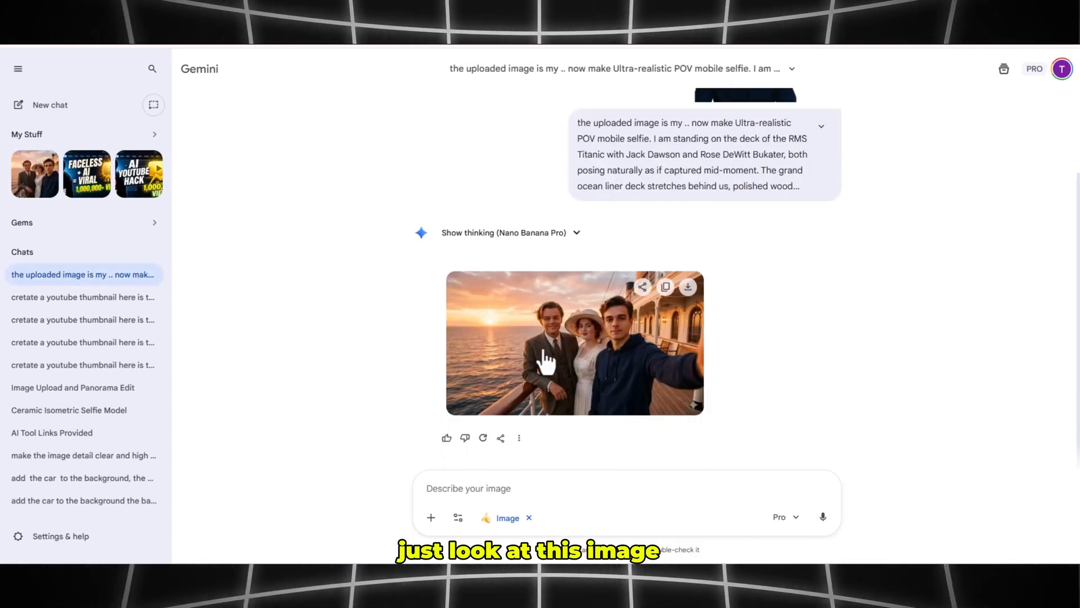
pyautogui.moveTo(612, 387)
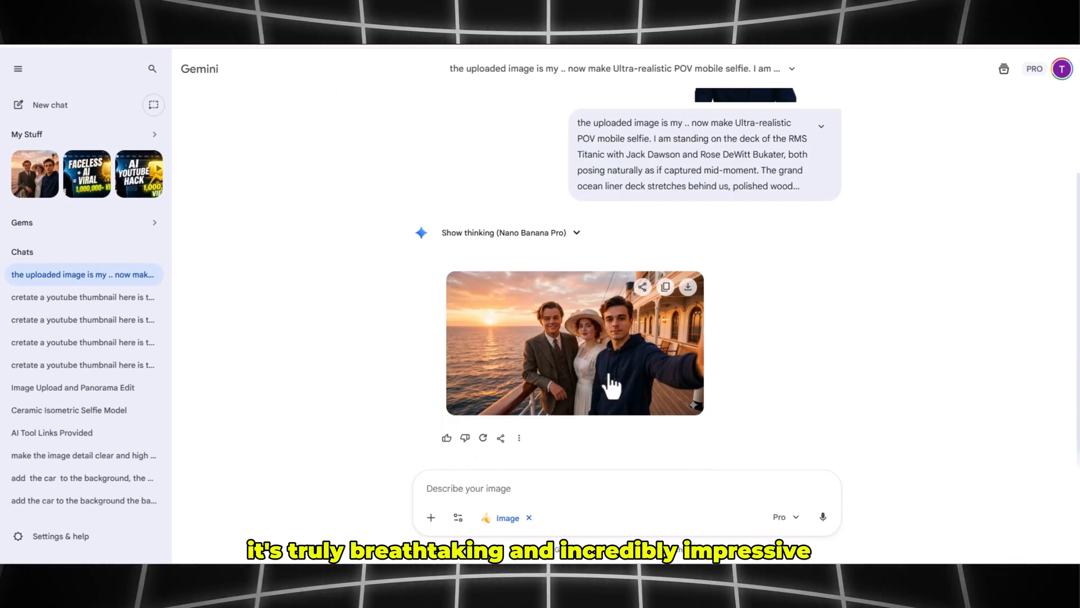
# Step: Preview the generated Titanic sunset selfie enlarged, then close the preview
pyautogui.click(575, 342)
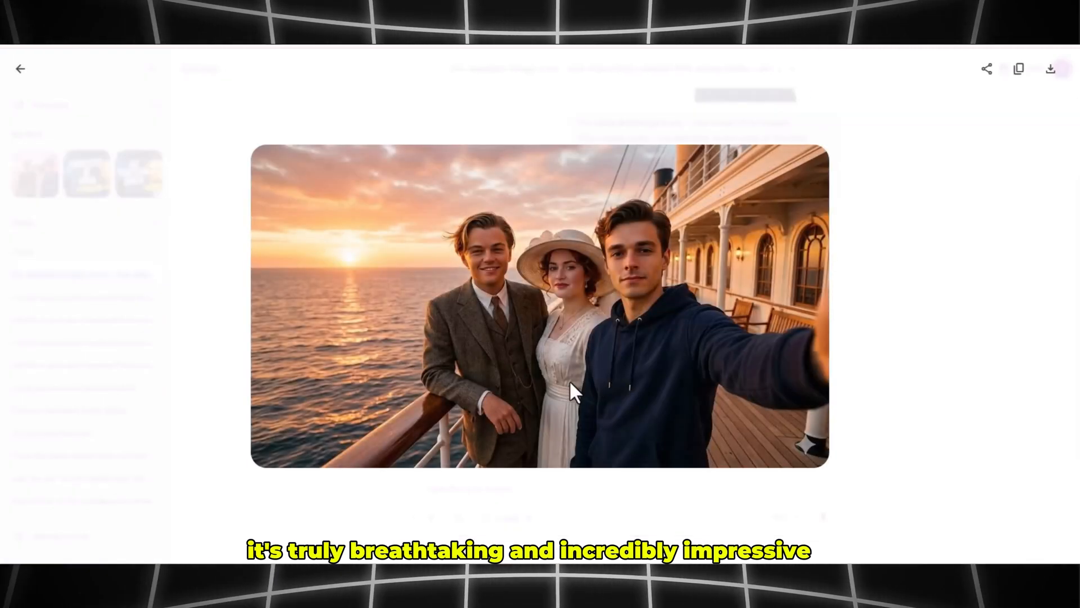
pyautogui.moveTo(755, 389)
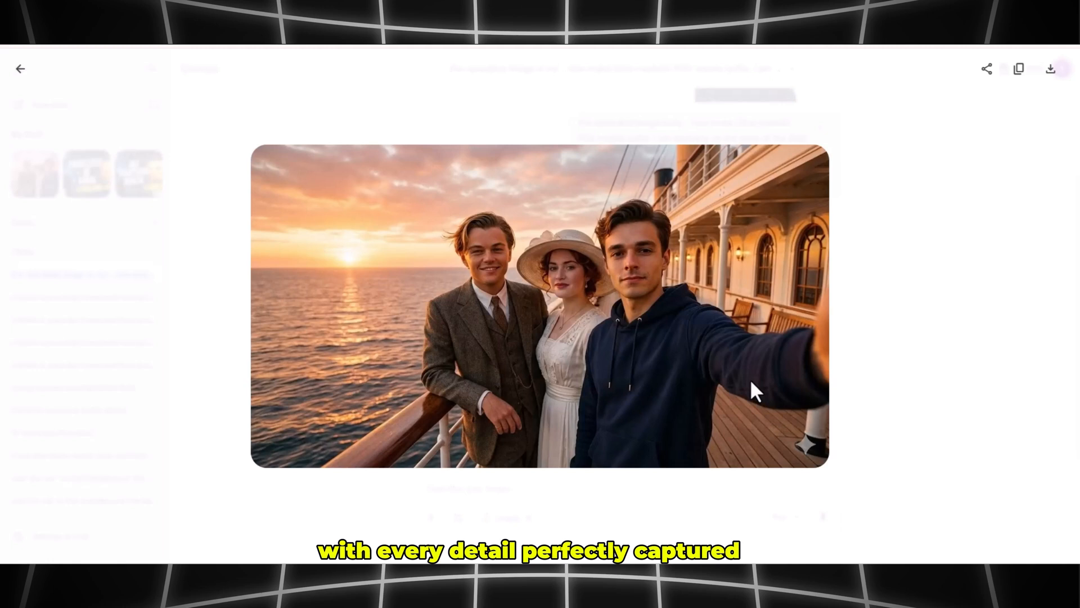
pyautogui.click(21, 68)
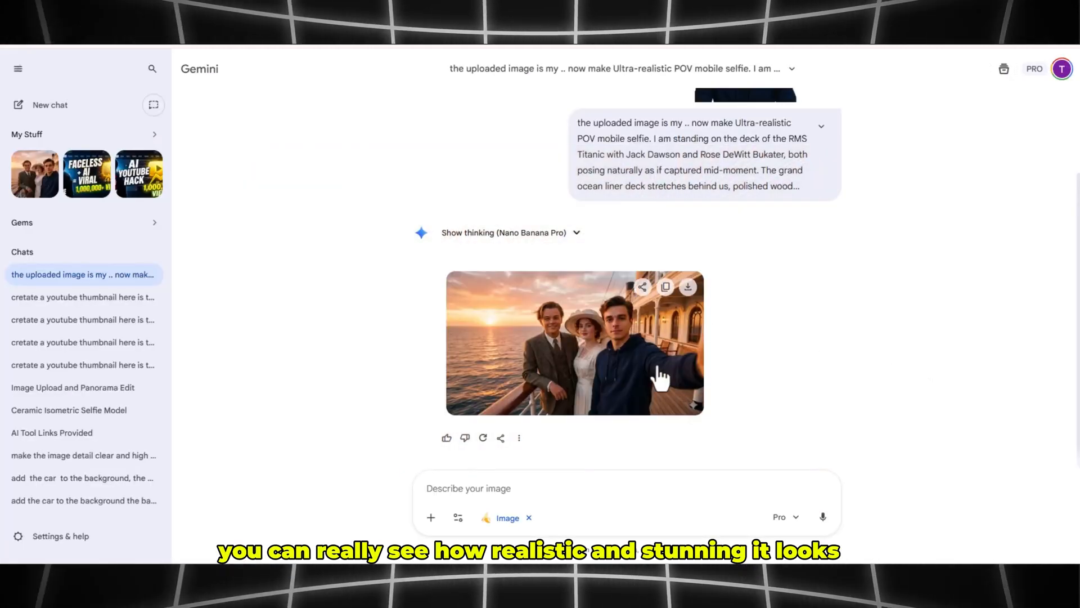
pyautogui.click(687, 287)
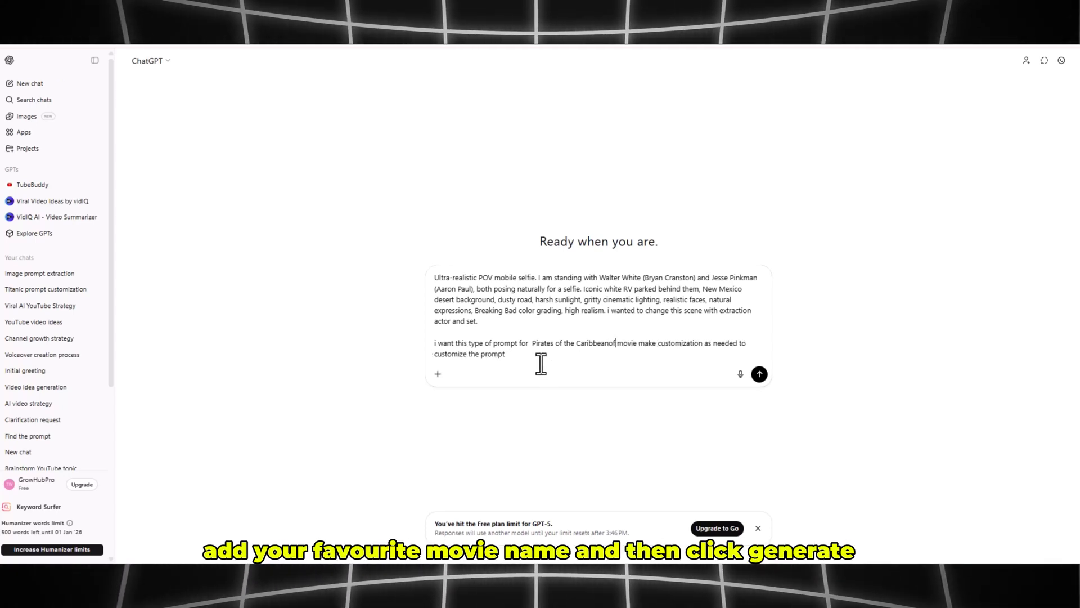
# Step: Send ChatGPT the Pirates of the Caribbean request for a Jack Sparrow and Will Turner prompt
pyautogui.click(759, 375)
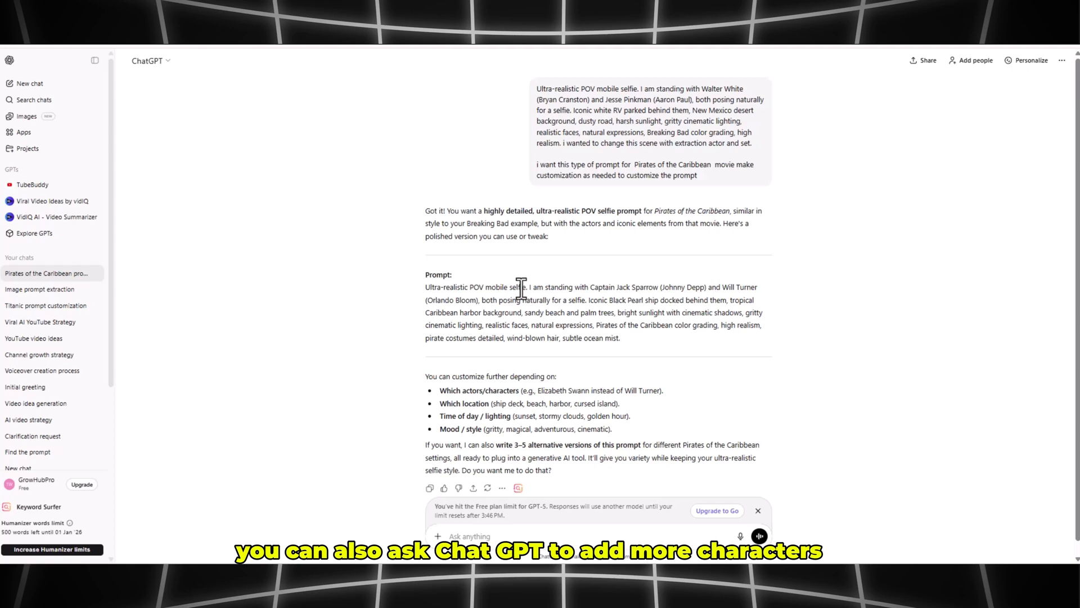
pyautogui.click(758, 511)
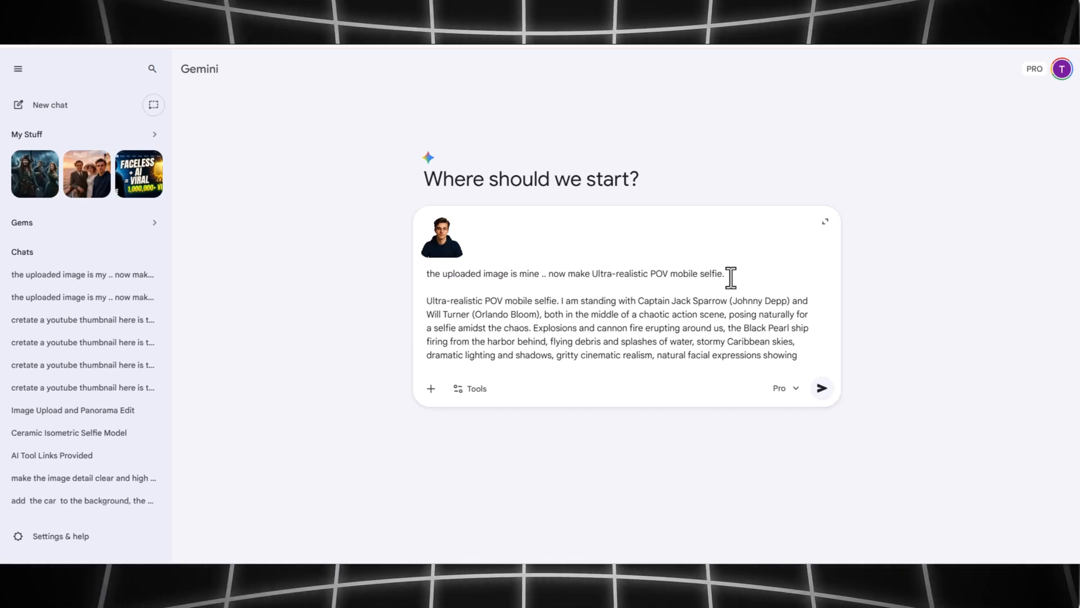
# Step: Generate the pirate selfie, follow up with 'the image should be natural no device', and enlarge it
pyautogui.click(820, 387)
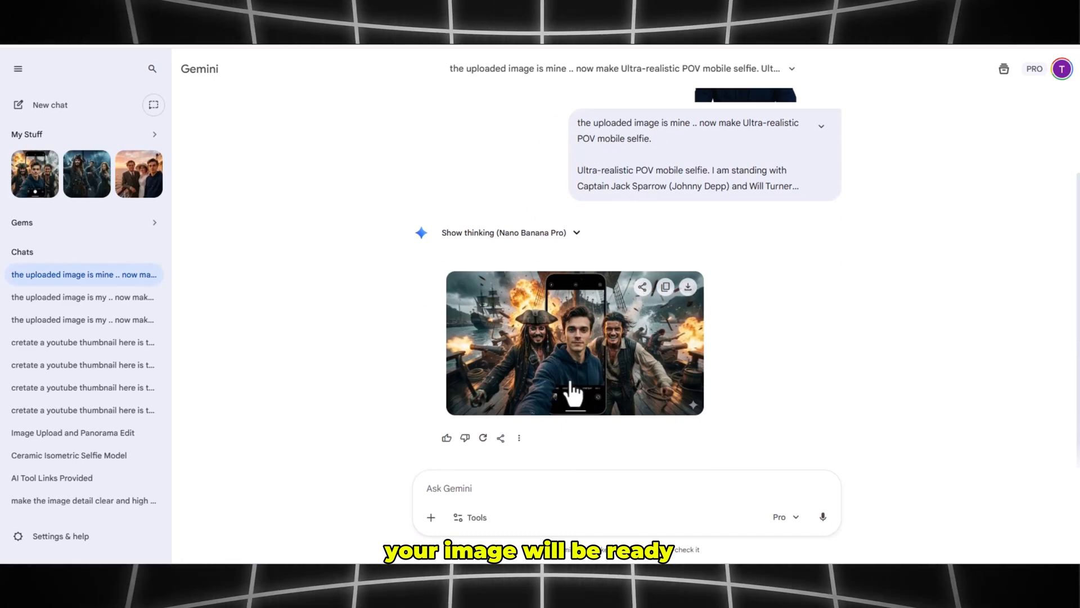
pyautogui.click(574, 343)
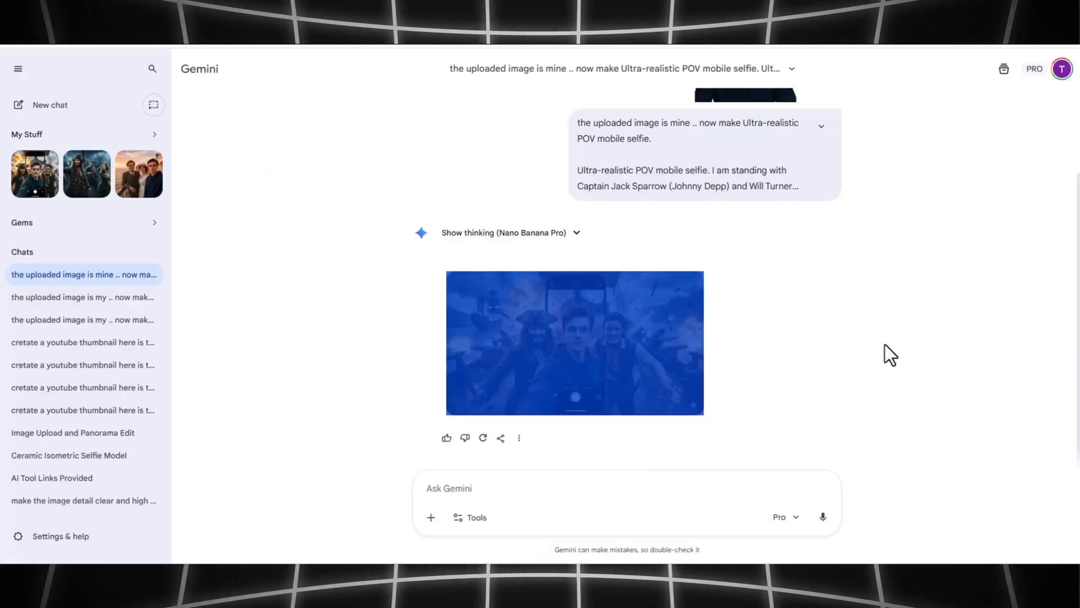
pyautogui.write('the image shou')
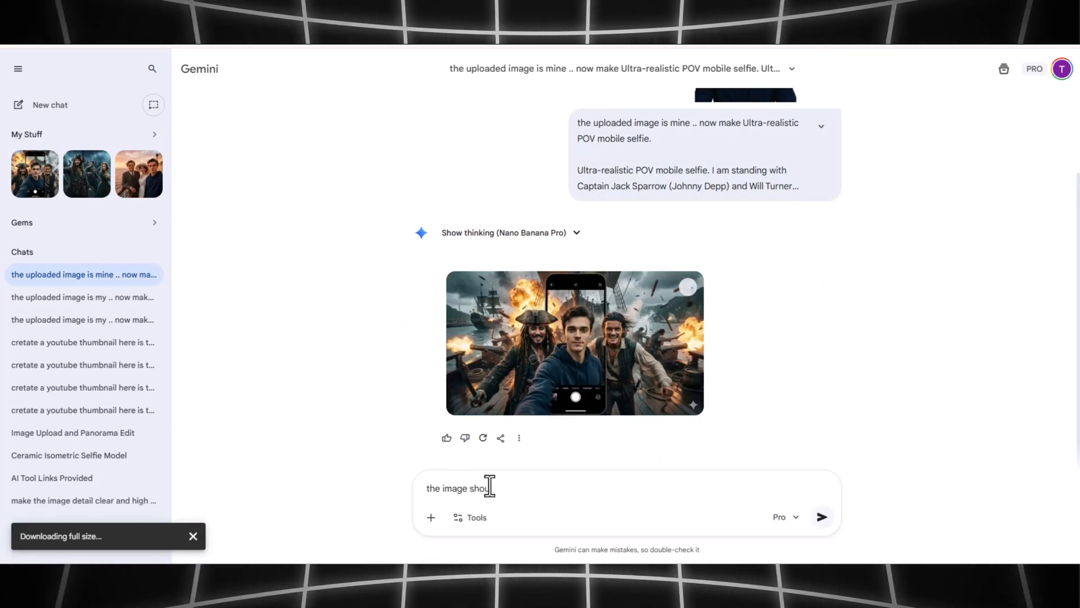
pyautogui.write('ld be natural no device')
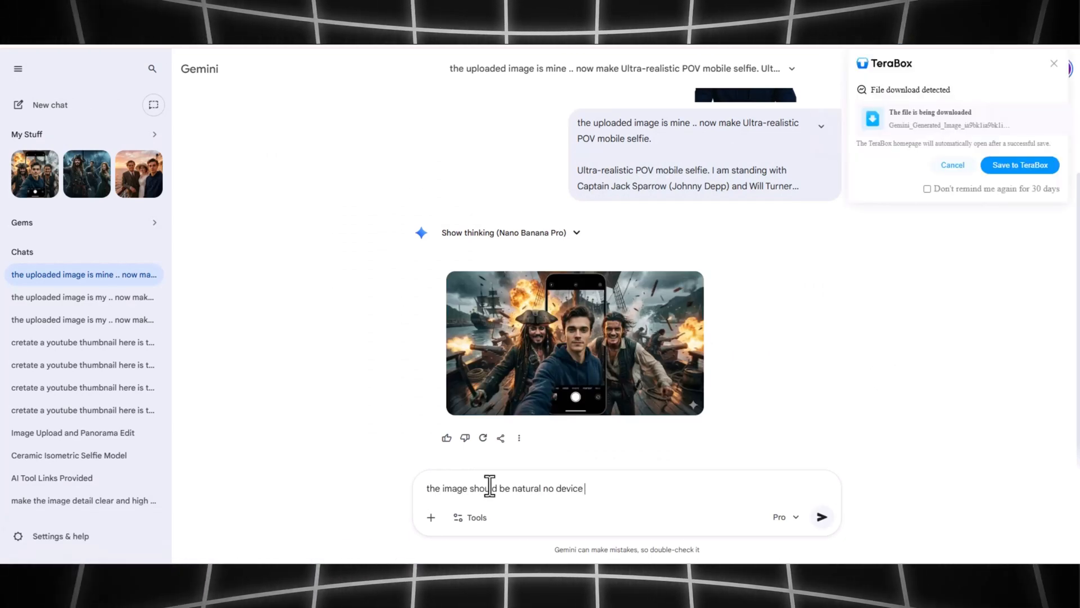
pyautogui.write('allow')
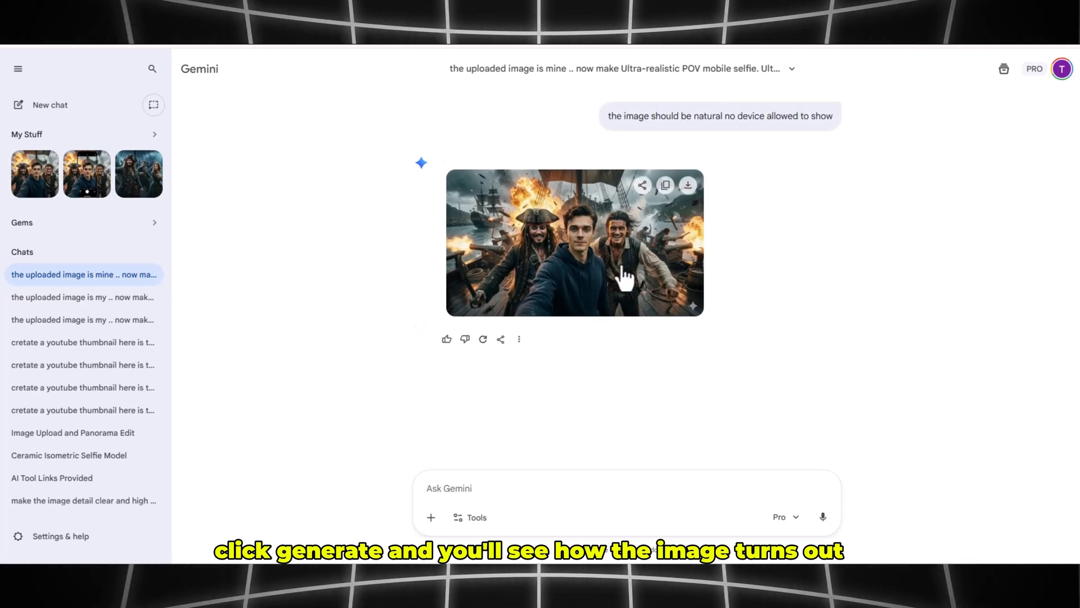
pyautogui.click(574, 243)
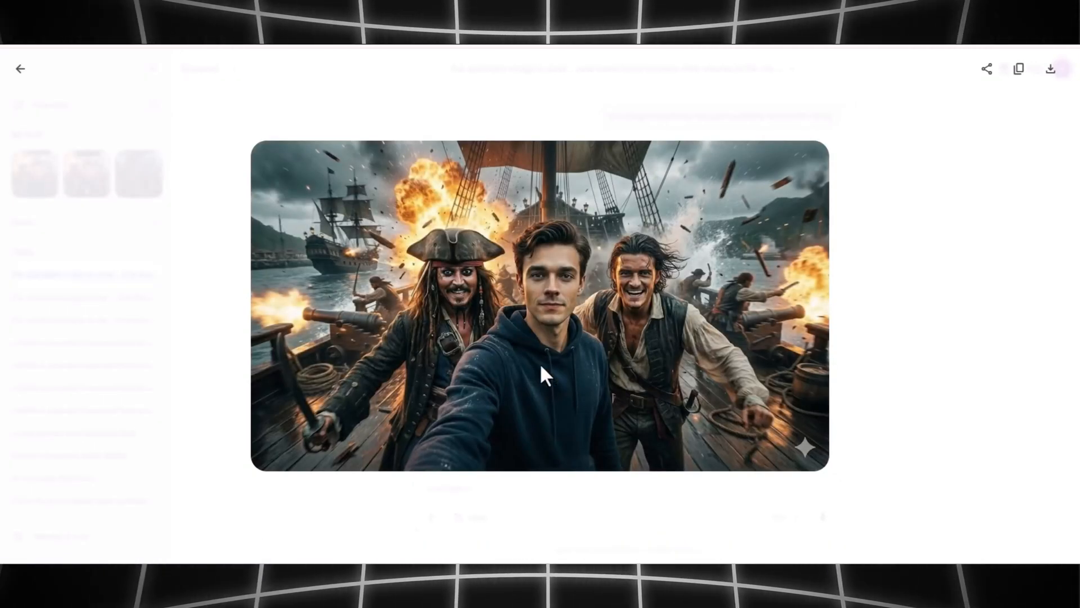
pyautogui.moveTo(826, 378)
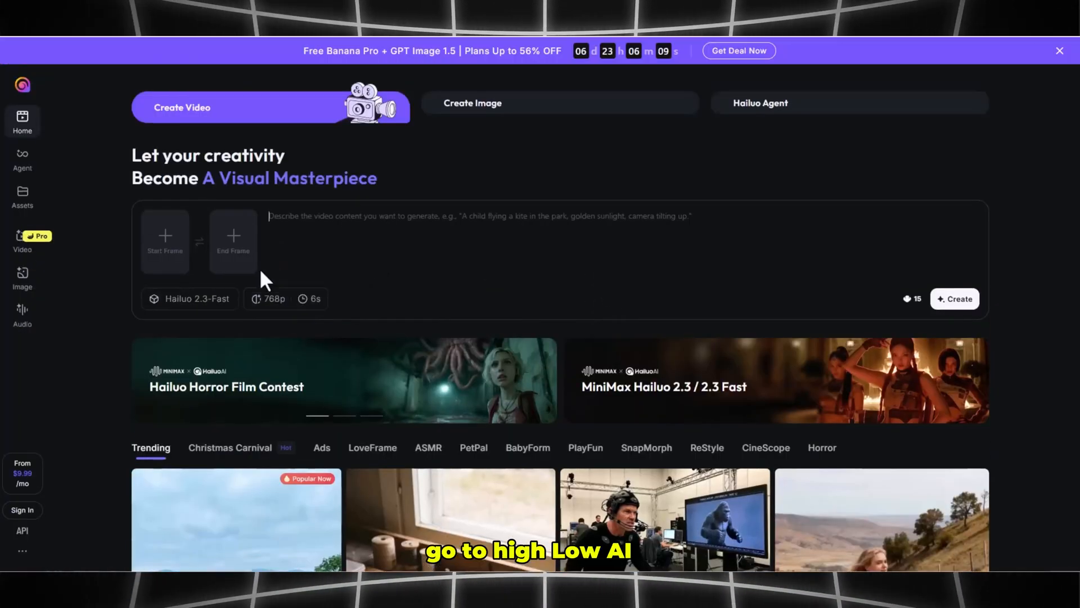
# Step: Open Hailuo's image-to-video page and upload the Titanic sunset selfie as start frame
pyautogui.click(22, 509)
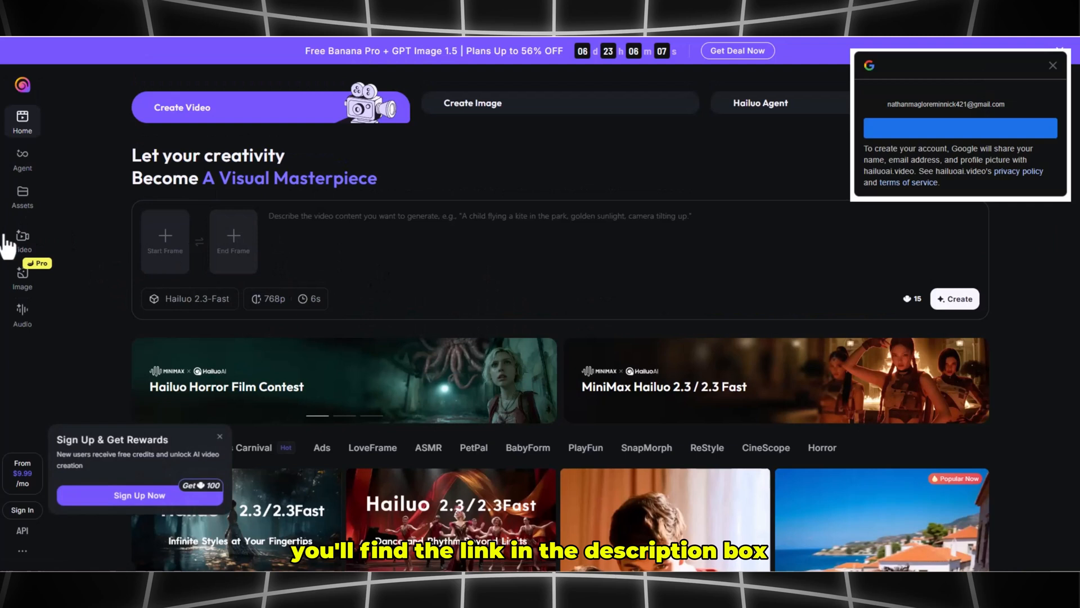
pyautogui.click(22, 242)
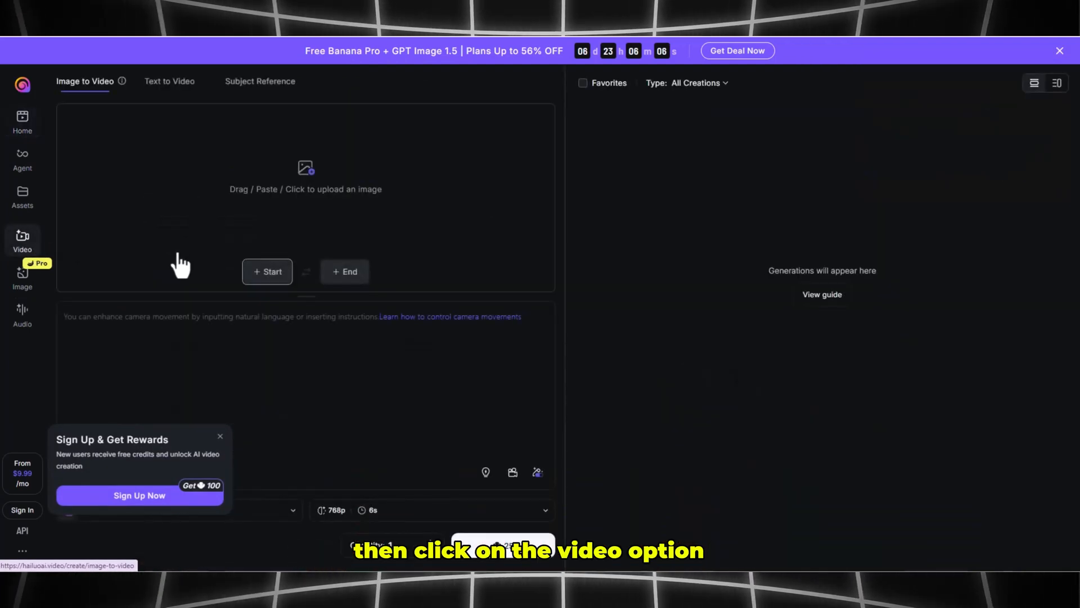
pyautogui.moveTo(305, 209)
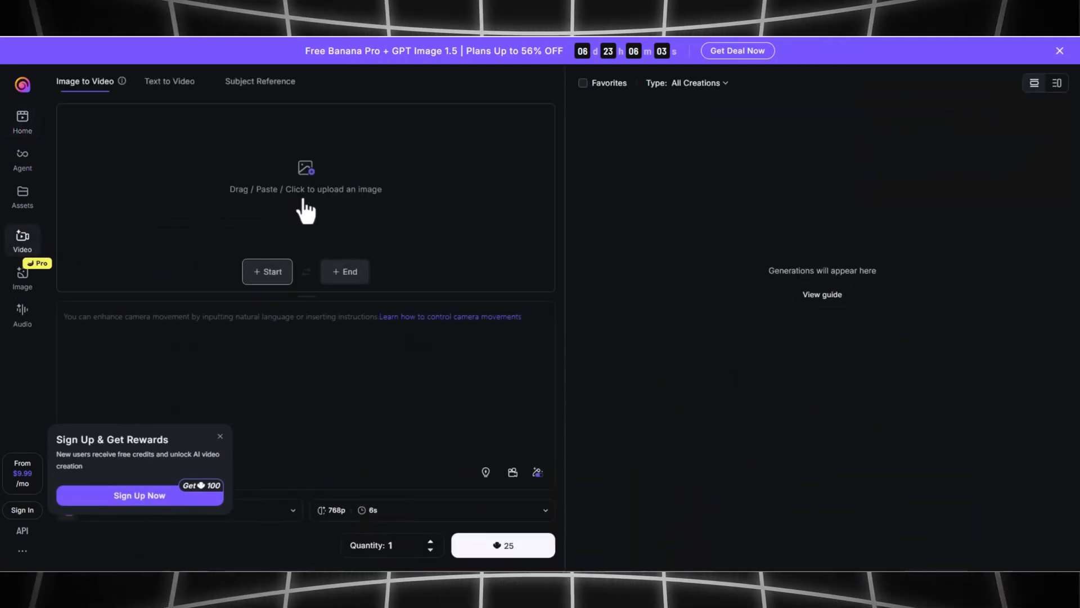
pyautogui.moveTo(343, 209)
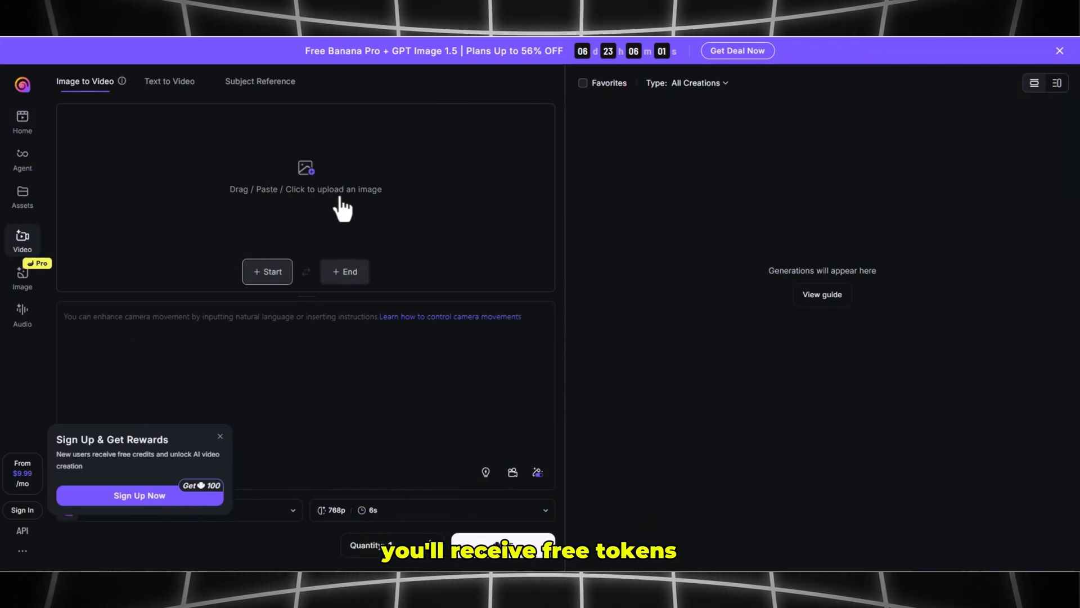
pyautogui.click(304, 186)
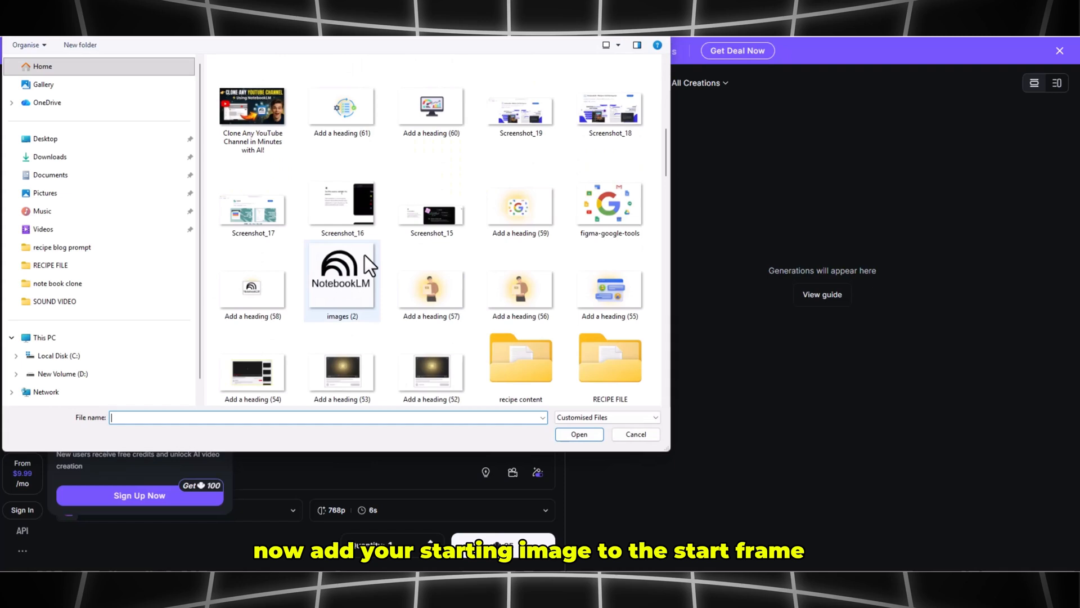
pyautogui.click(578, 434)
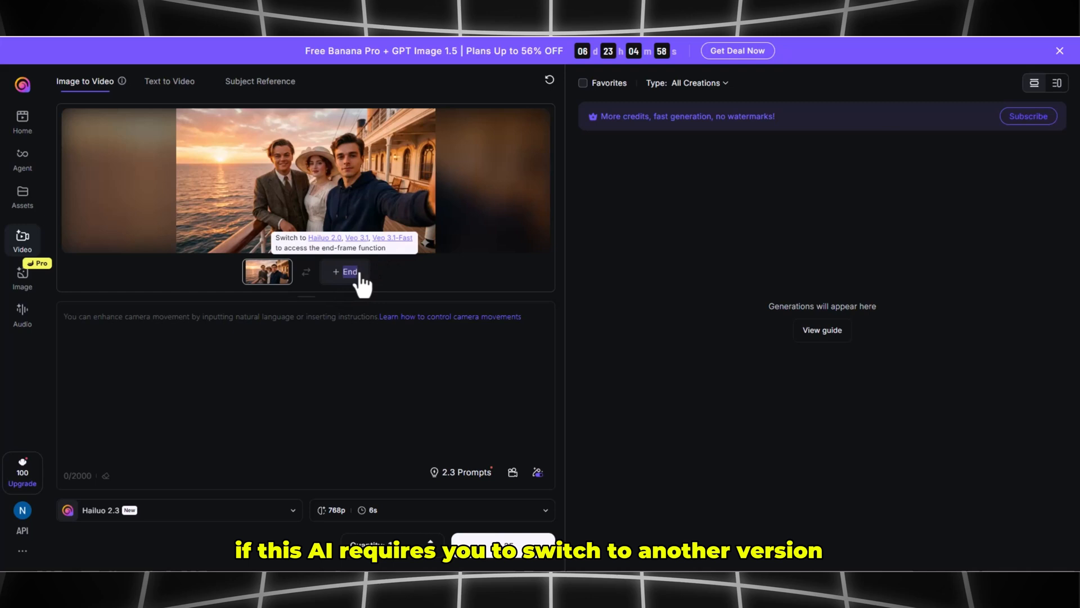
# Step: Switch the model to Hailuo 2.0 and add the pirate selfie as end frame
pyautogui.click(175, 510)
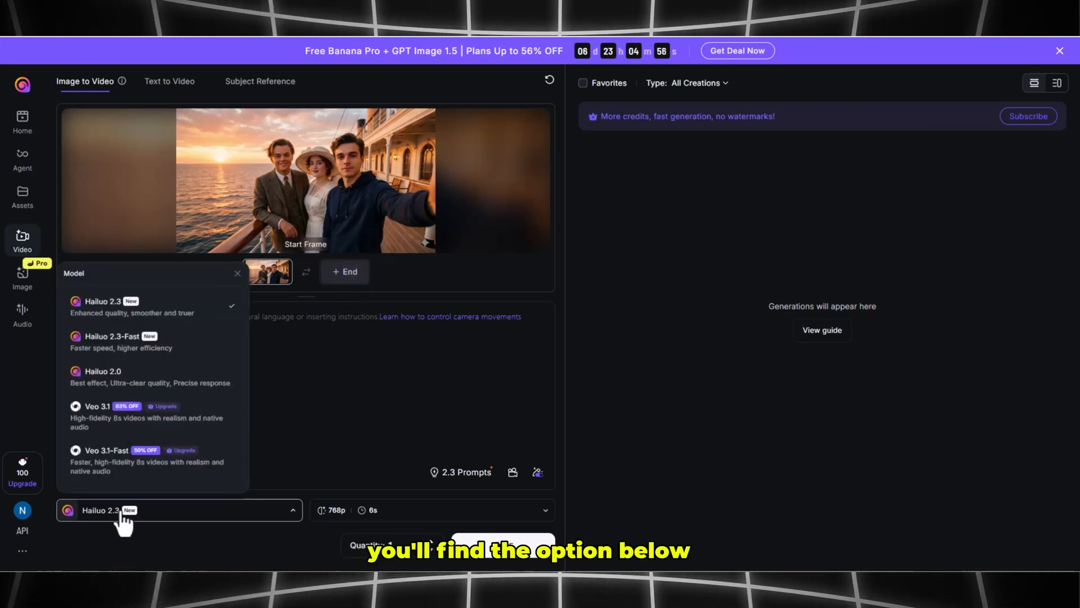
pyautogui.moveTo(158, 341)
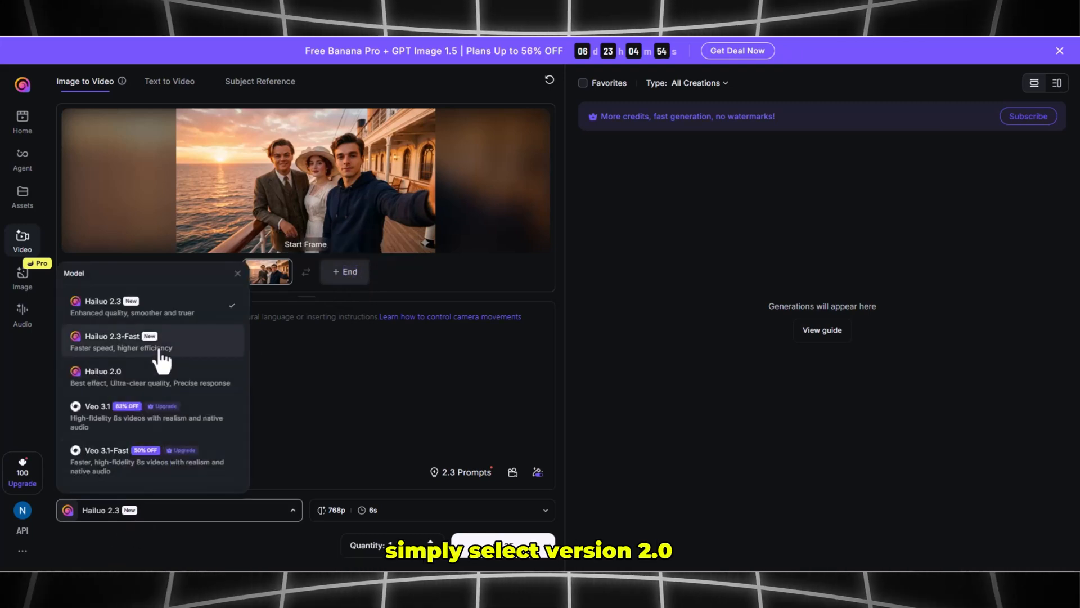
pyautogui.moveTo(158, 390)
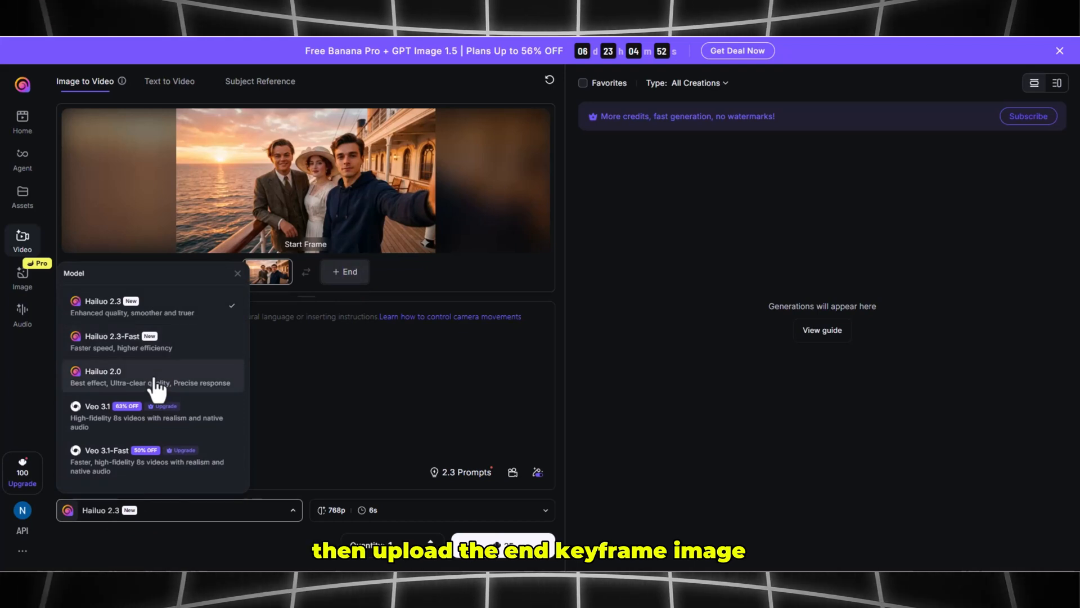
pyautogui.click(101, 371)
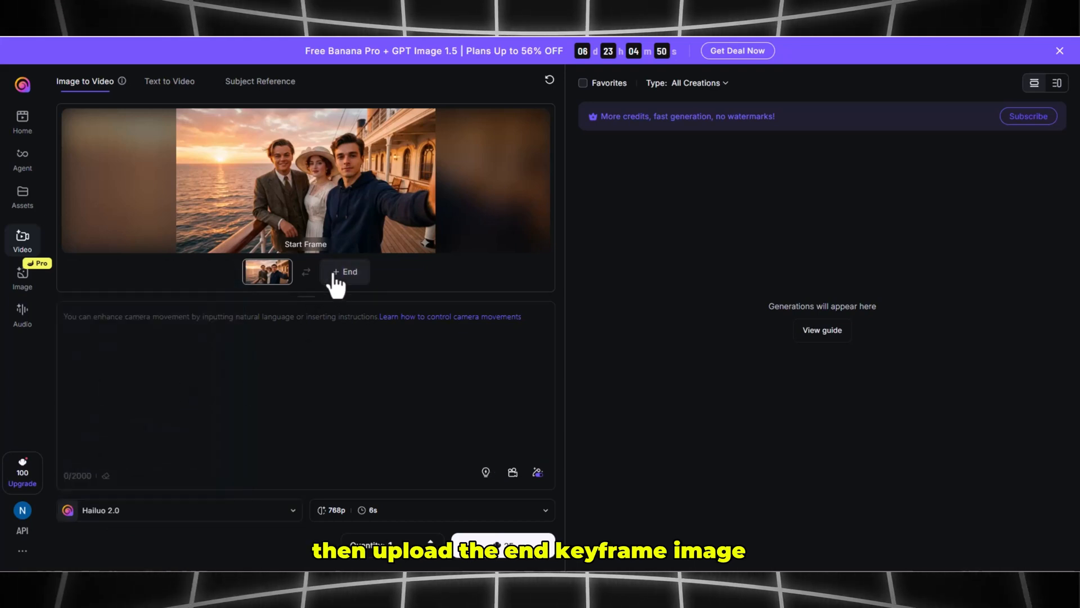
pyautogui.click(344, 271)
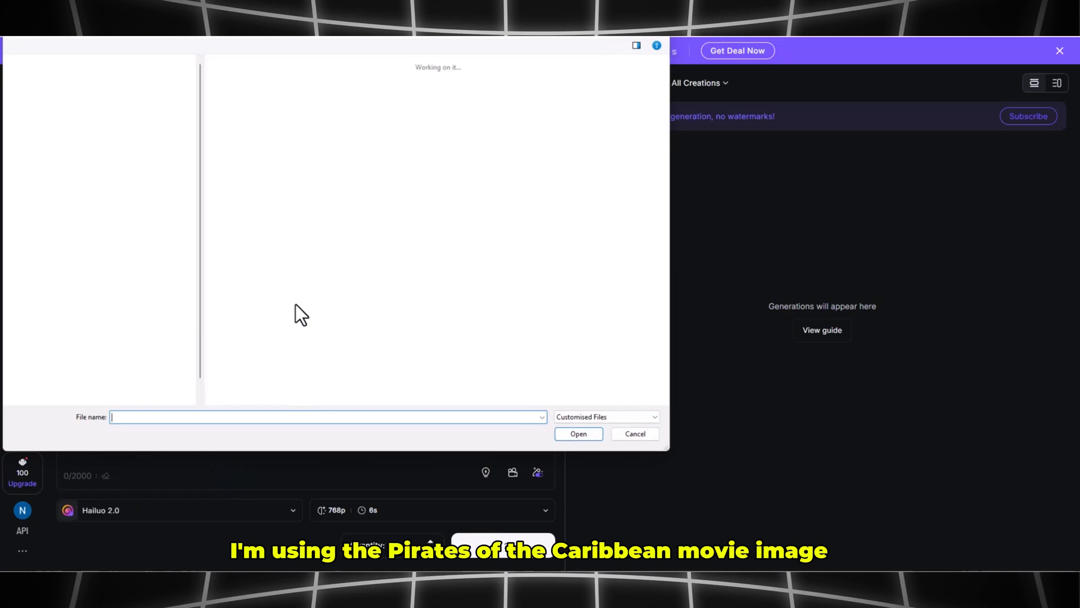
pyautogui.click(432, 162)
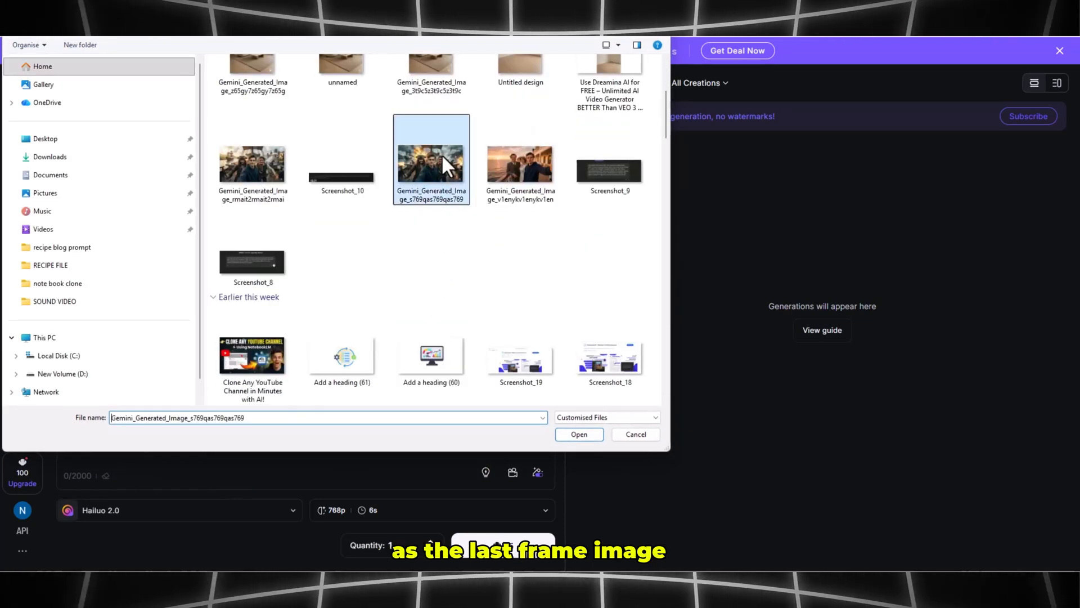
pyautogui.click(579, 434)
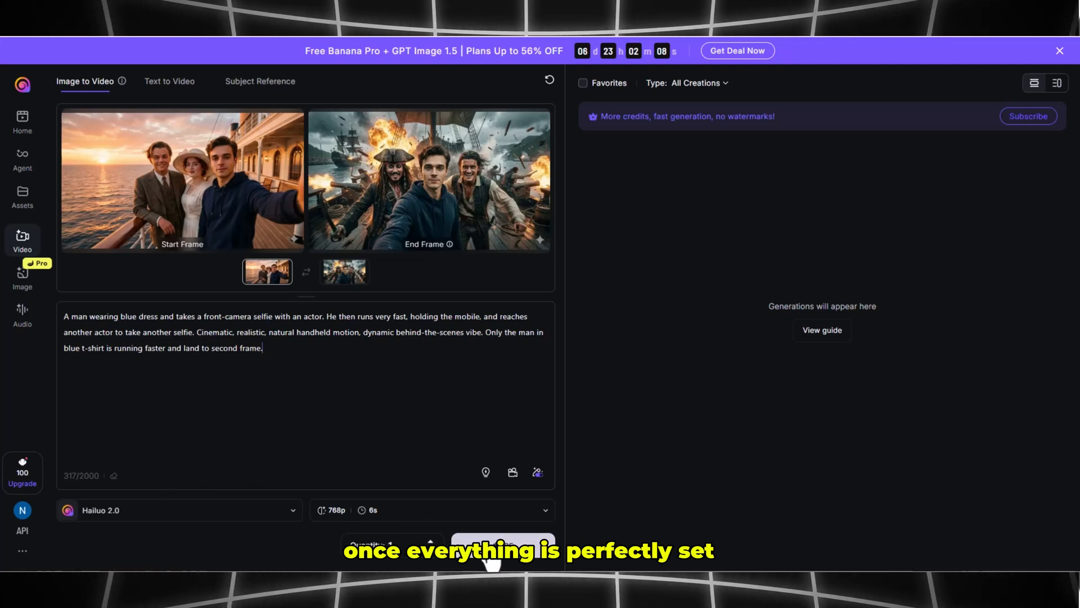
# Step: Launch generation of the Titanic-to-pirates morphing video from the motion prompt
pyautogui.click(503, 544)
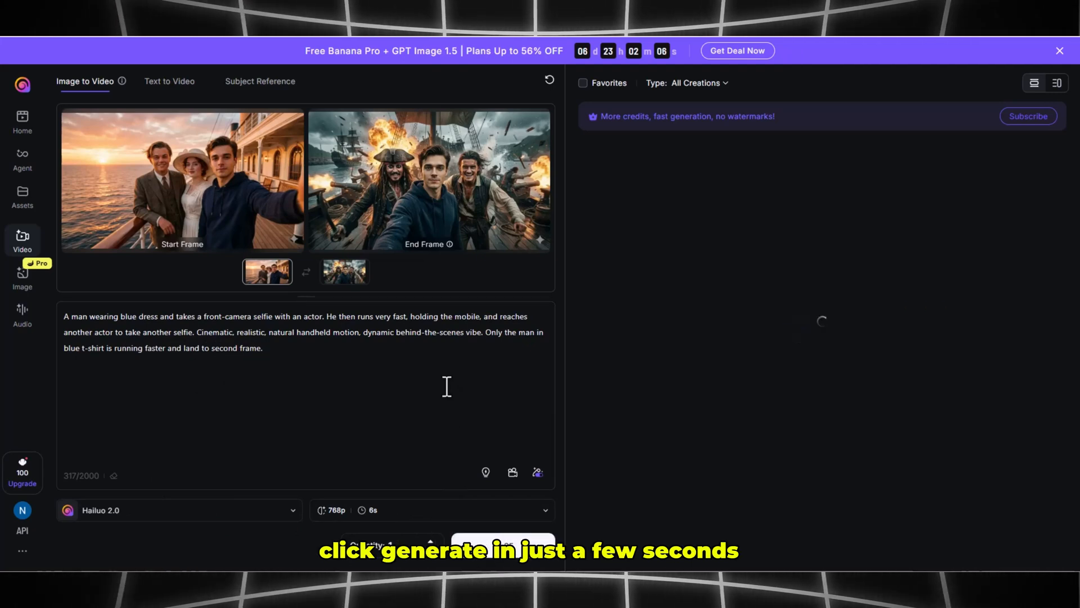
pyautogui.click(502, 544)
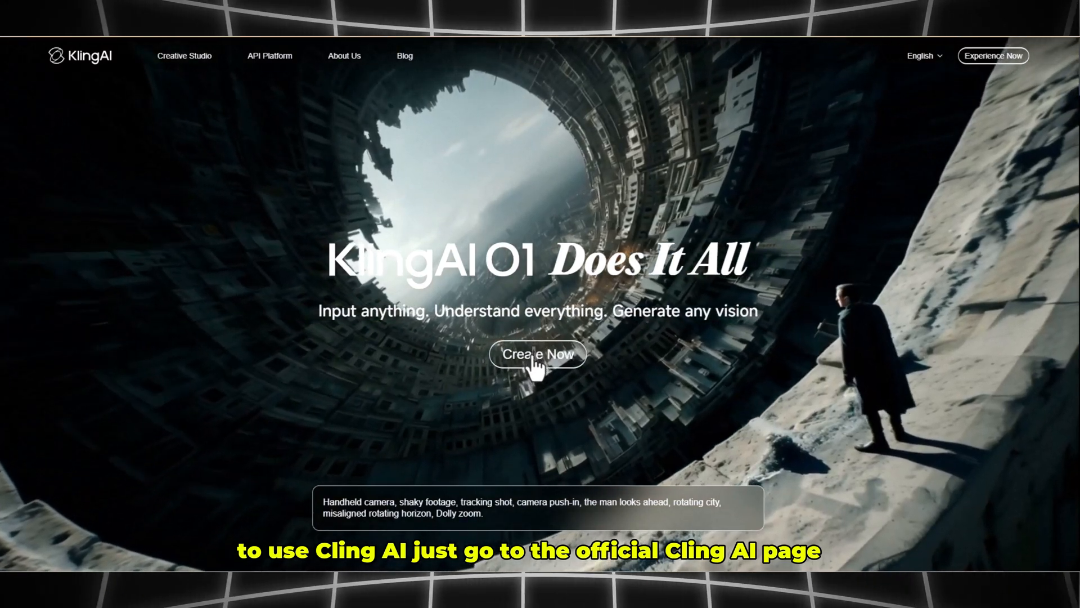
# Step: Enter Kling AI's studio via Create Now and open the AI Video Generator
pyautogui.click(537, 353)
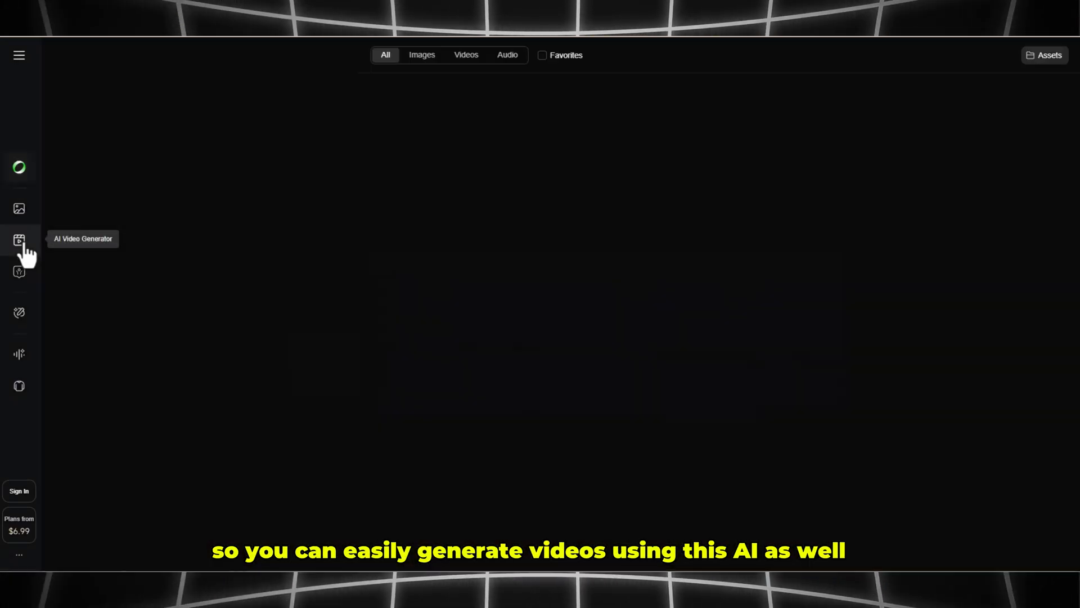
pyautogui.click(19, 240)
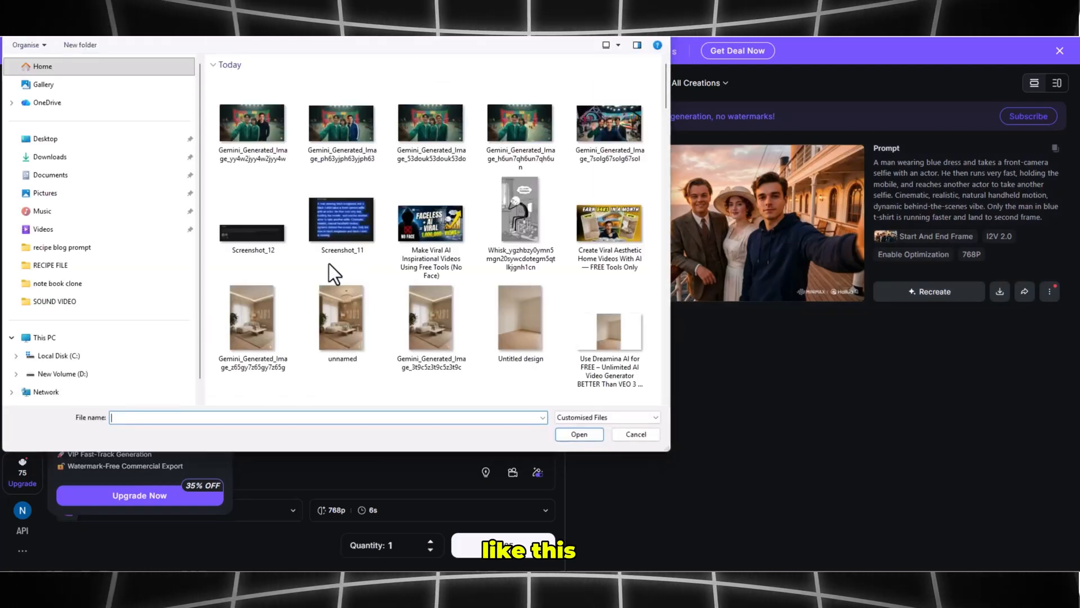
# Step: Load the studio-set and green-tracksuit selfies as frames and generate the second video
pyautogui.click(431, 124)
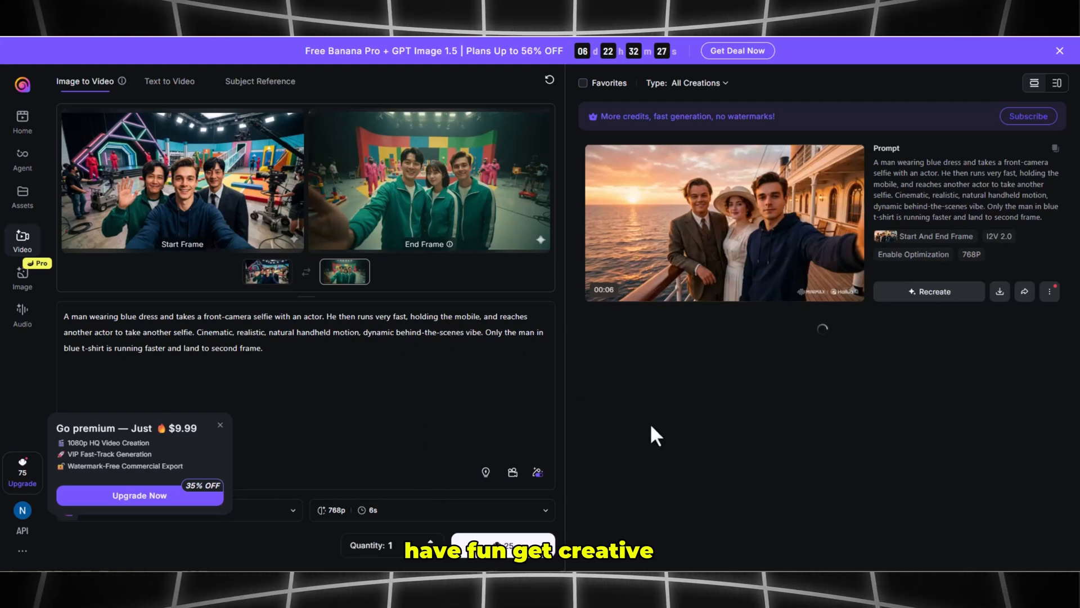
pyautogui.click(502, 543)
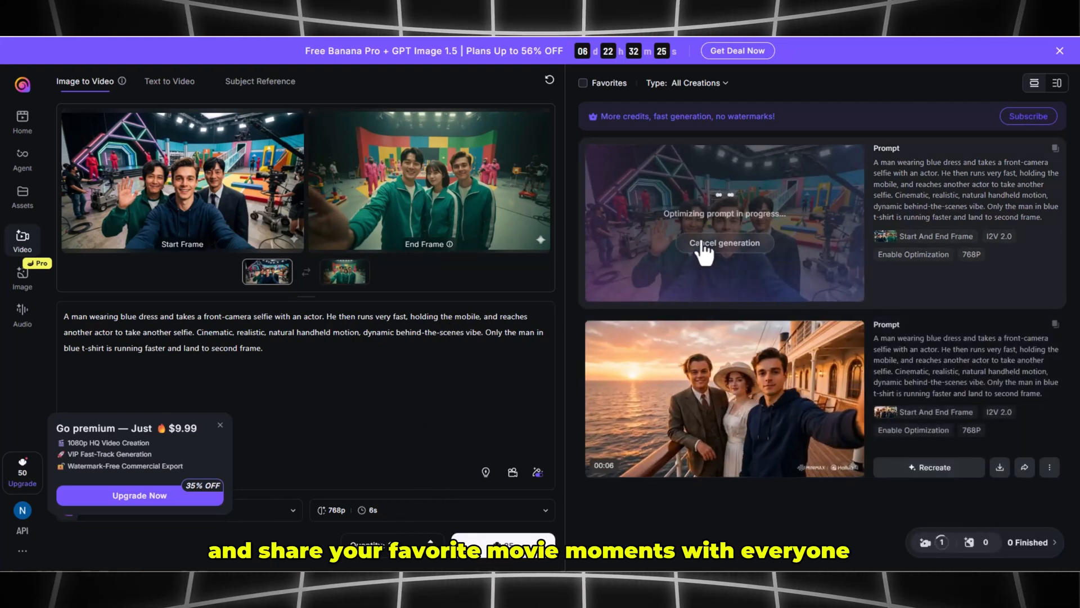